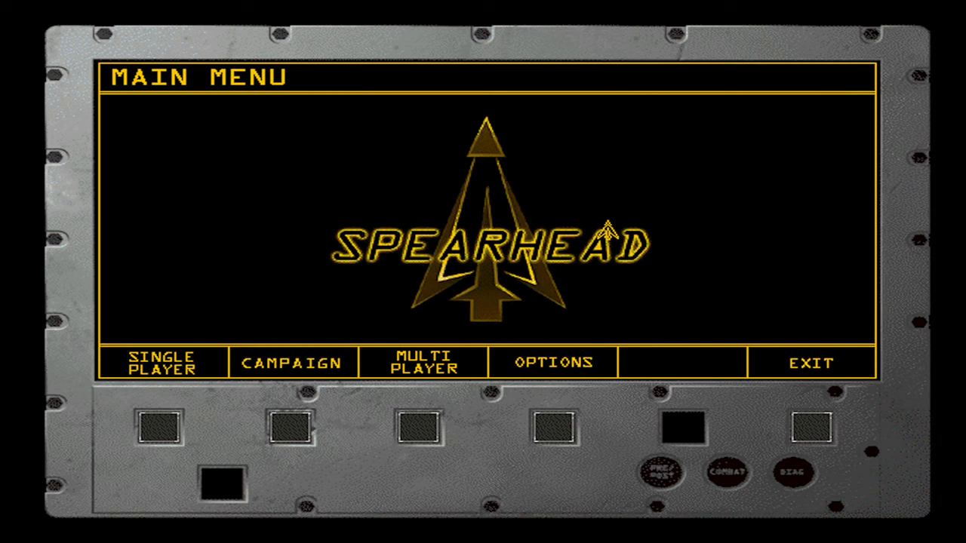
Open SINGLE PLAYER and scroll down and back up through the mission list.
click(161, 363)
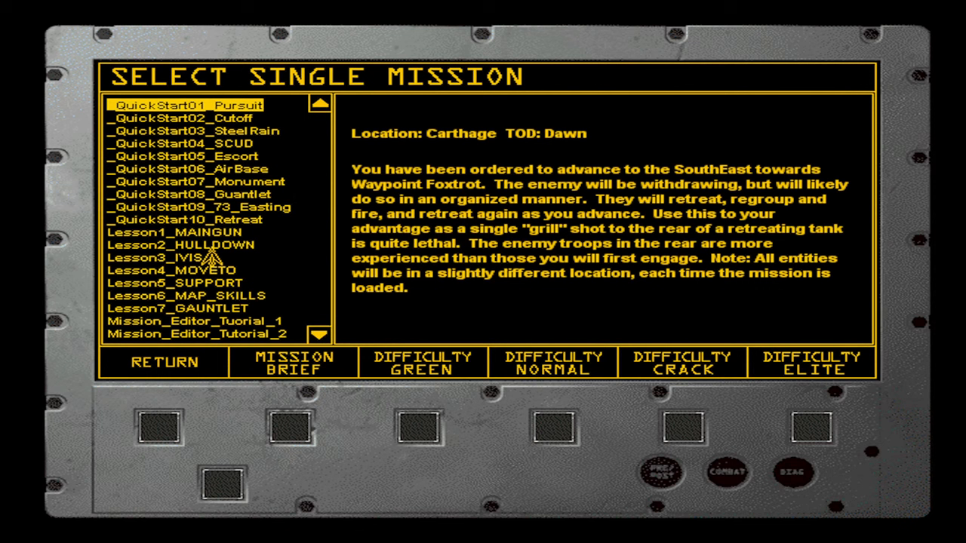
click(319, 334)
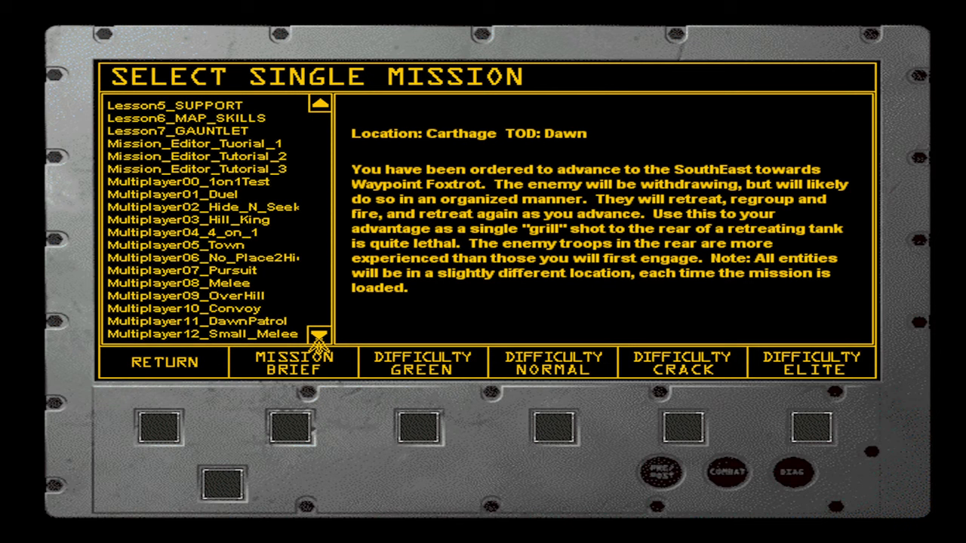
click(319, 105)
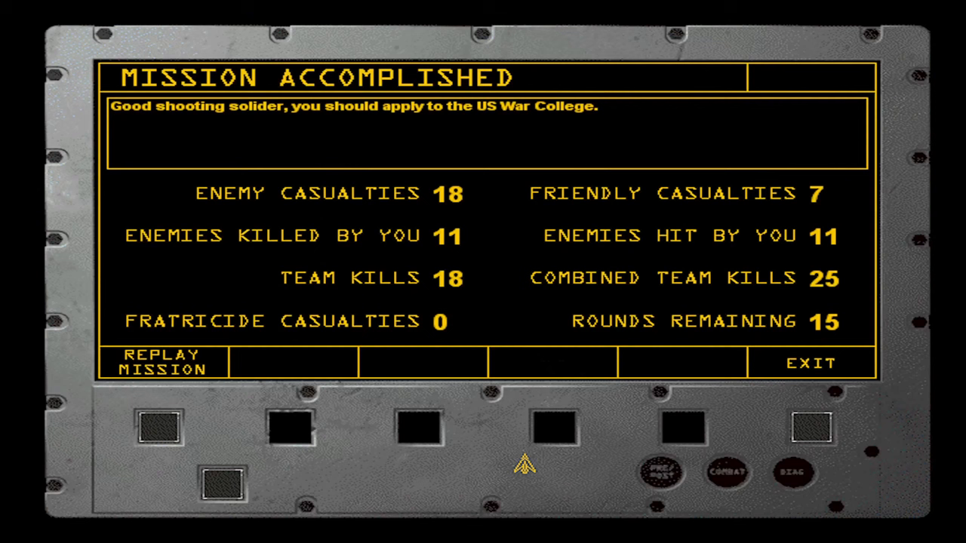
mouse_move(621, 448)
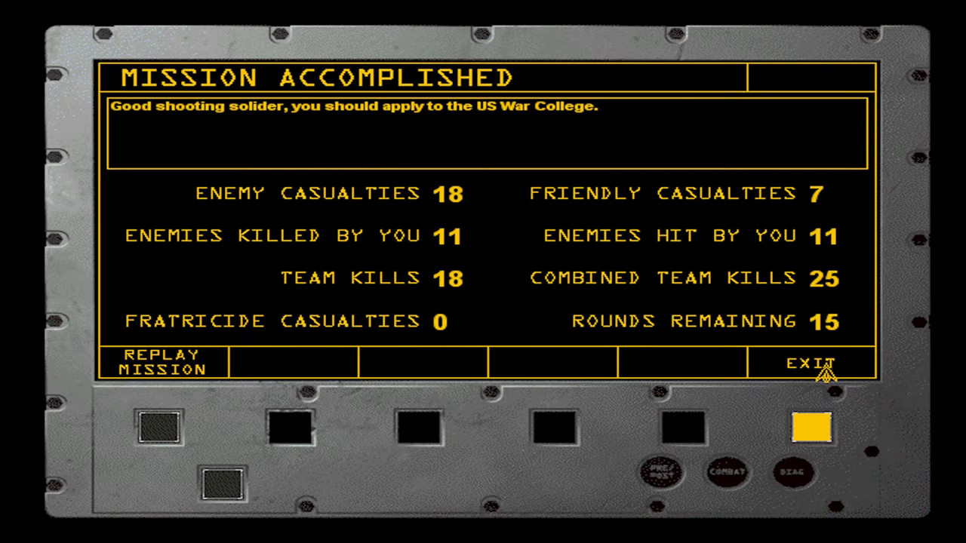
Exit the results debrief and create a new campaign named 'Tony'.
click(809, 363)
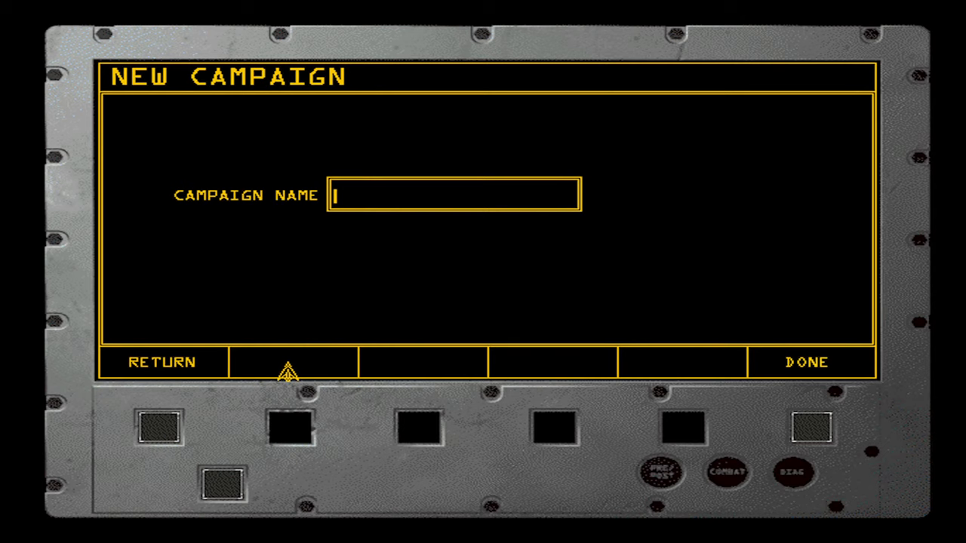
text(Tony)
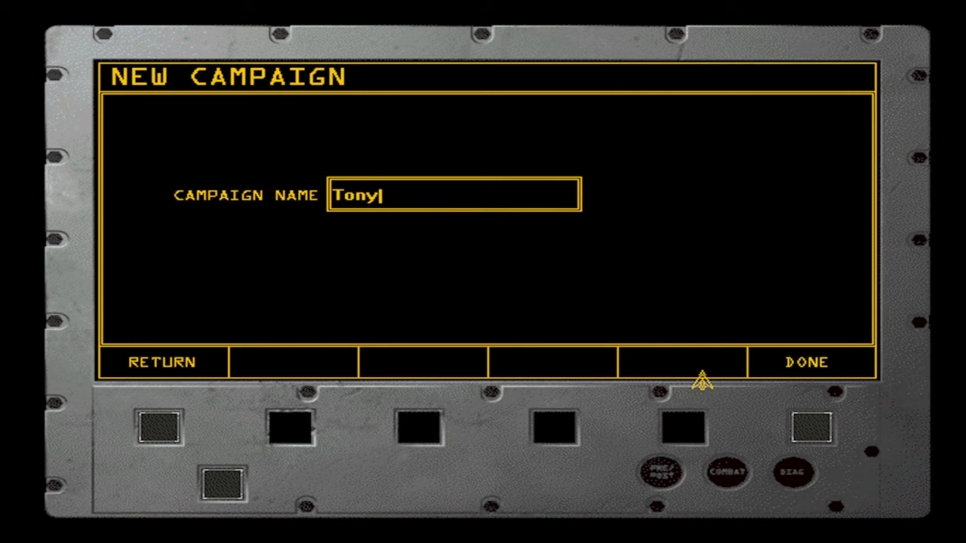
click(805, 362)
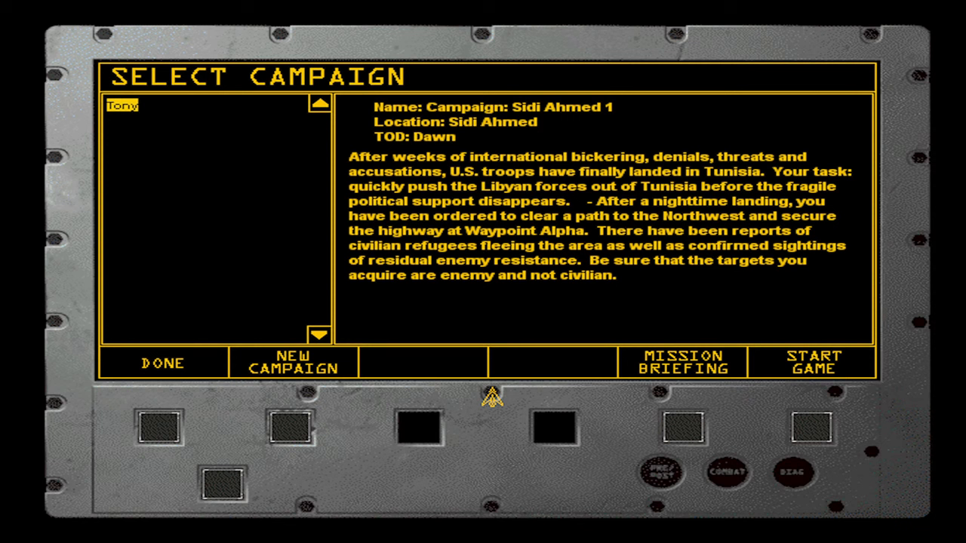
mouse_move(638, 289)
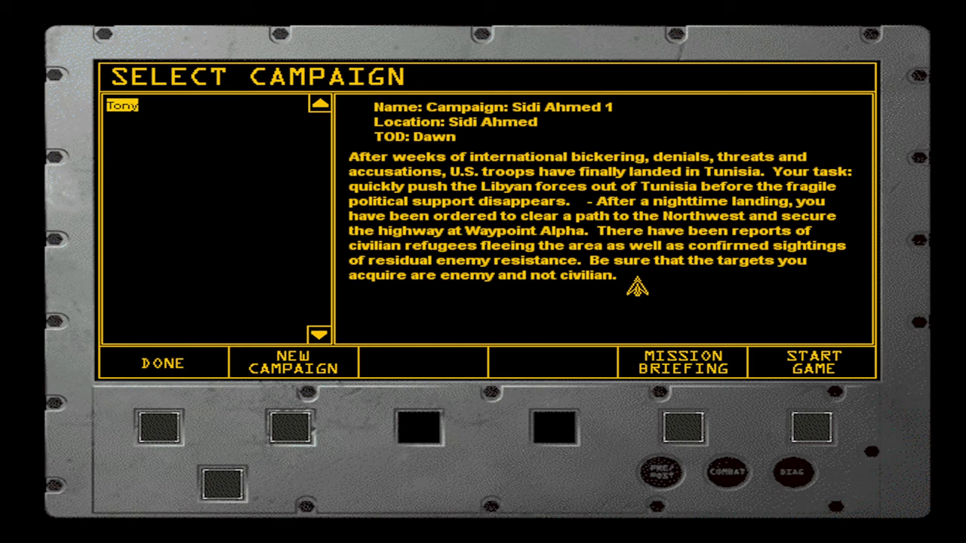
mouse_move(612, 296)
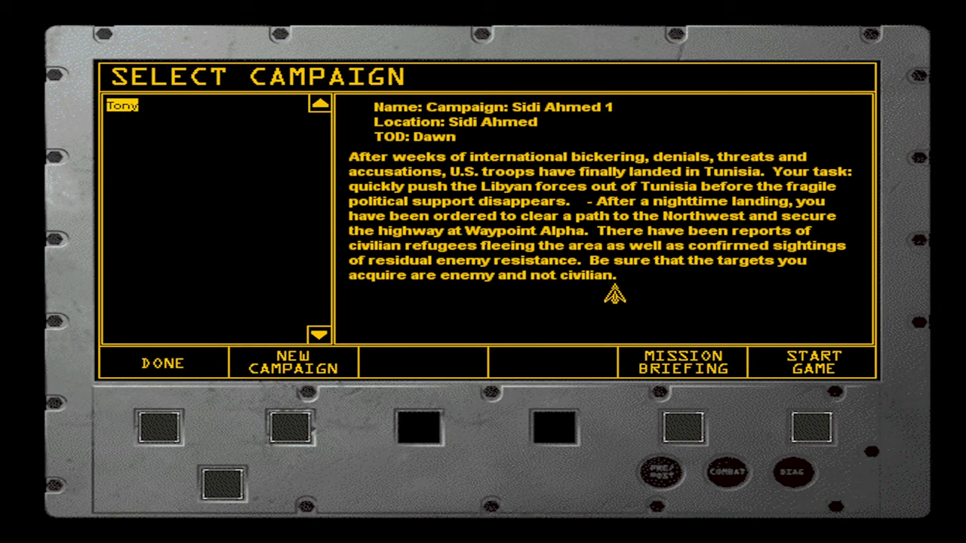
Open the Sidi Ahmed 1 Mission Briefing showing nine offensive and seven defensive AI.
click(682, 362)
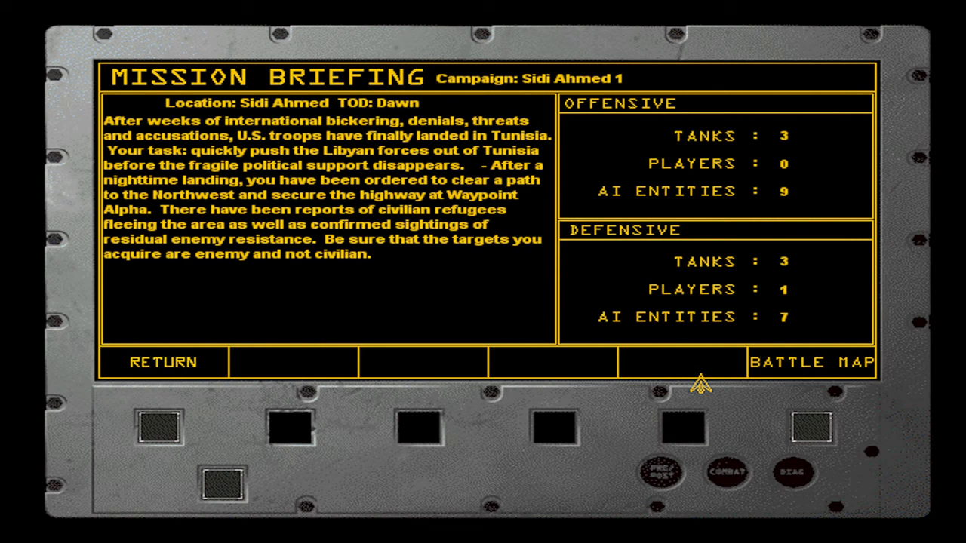
mouse_move(532, 404)
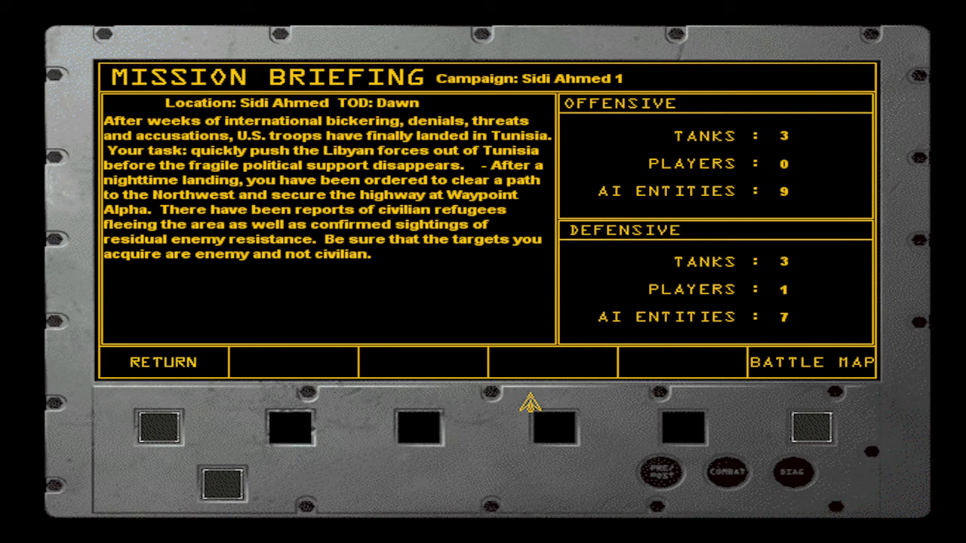
mouse_move(537, 370)
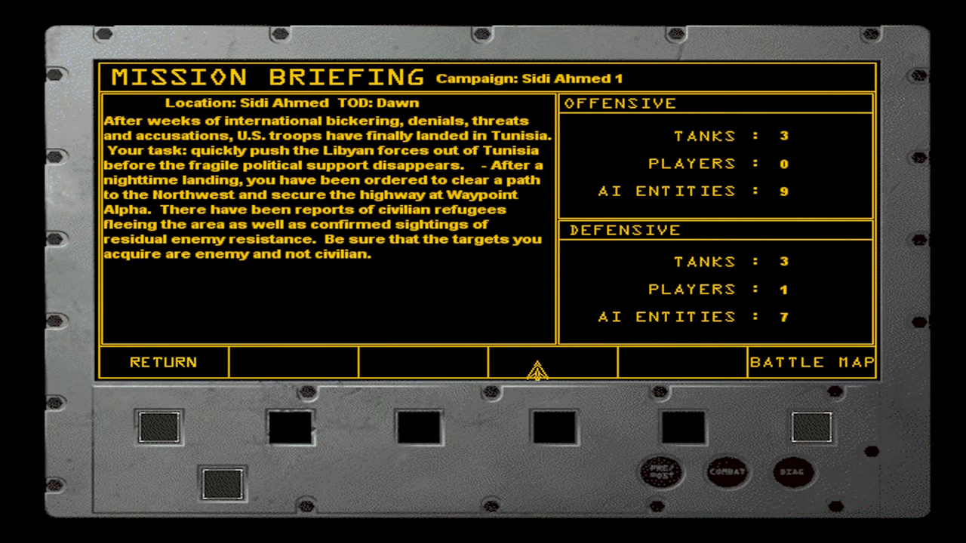
View the Sidi Ahmed battle map and start the Sidi Ahmed 1 campaign.
click(812, 362)
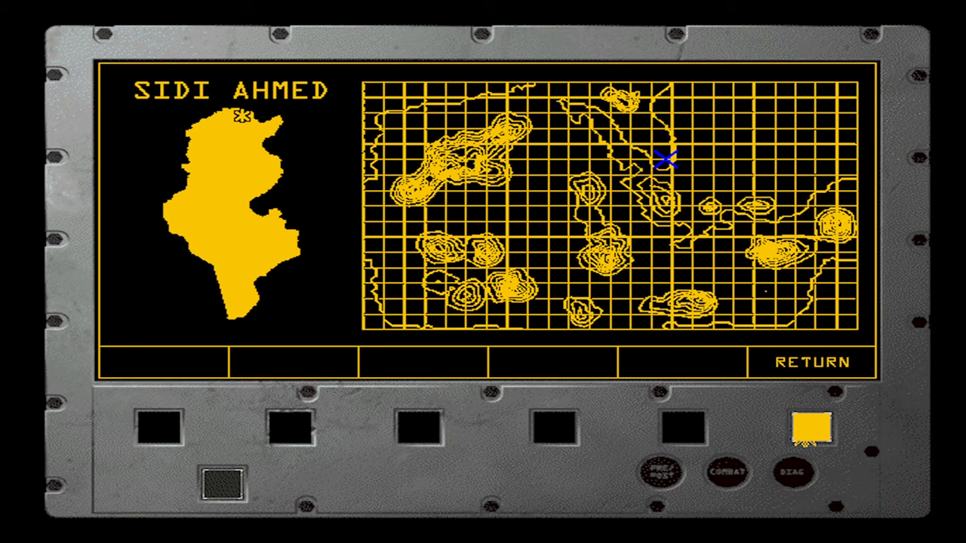
click(810, 429)
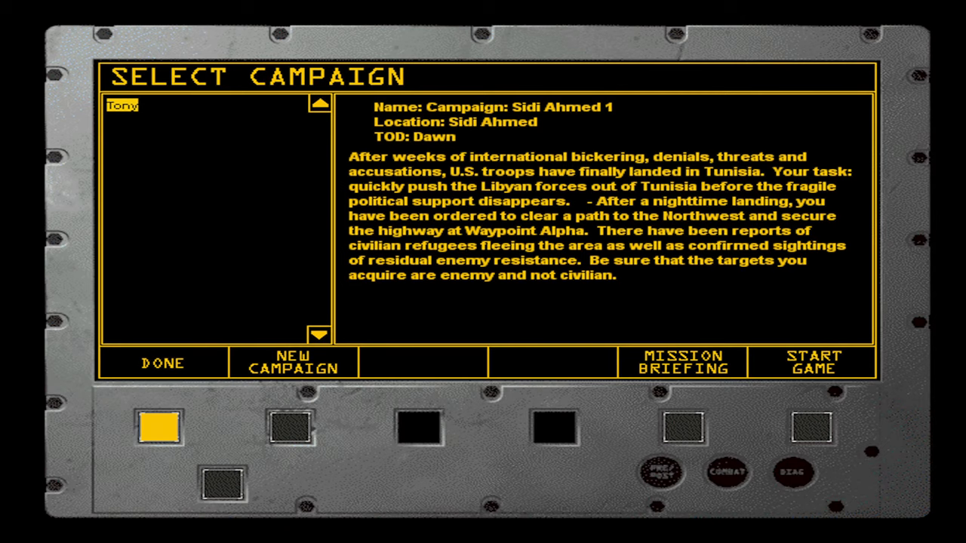
click(813, 362)
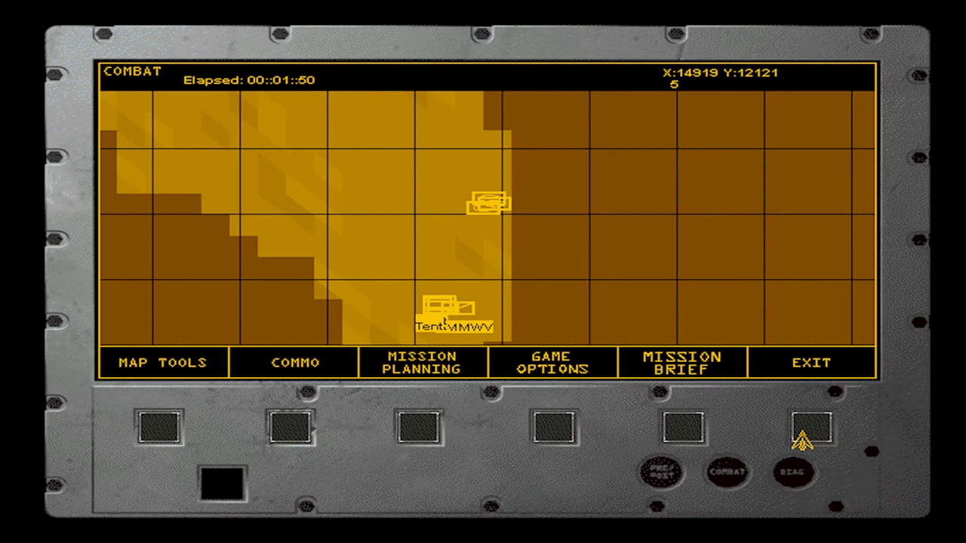
Keep fighting, then recheck the combat map at about four minutes elapsed.
click(162, 363)
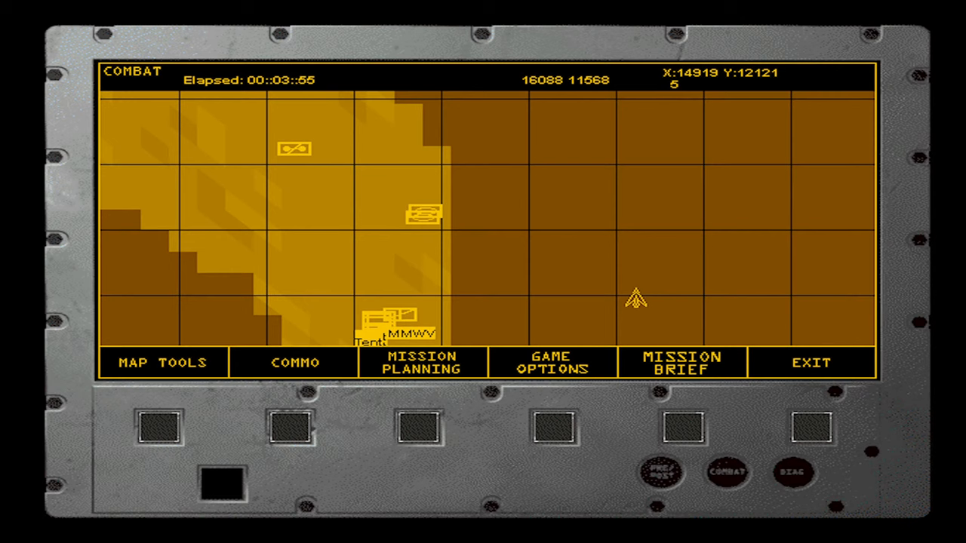
click(811, 429)
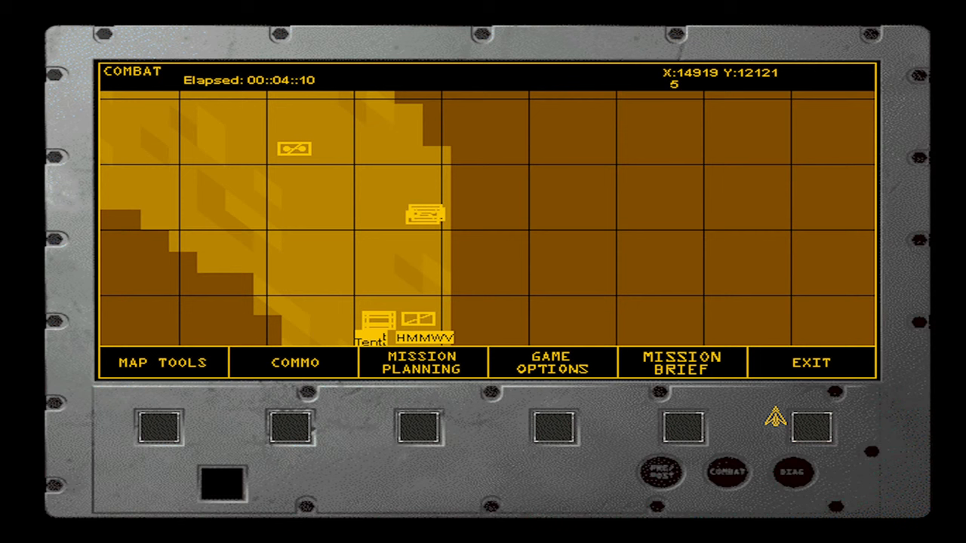
click(295, 363)
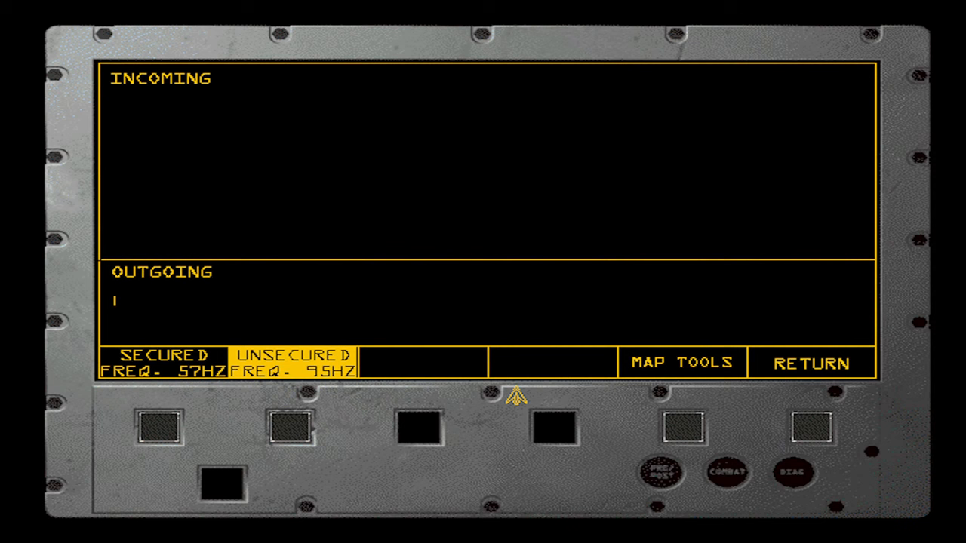
click(812, 429)
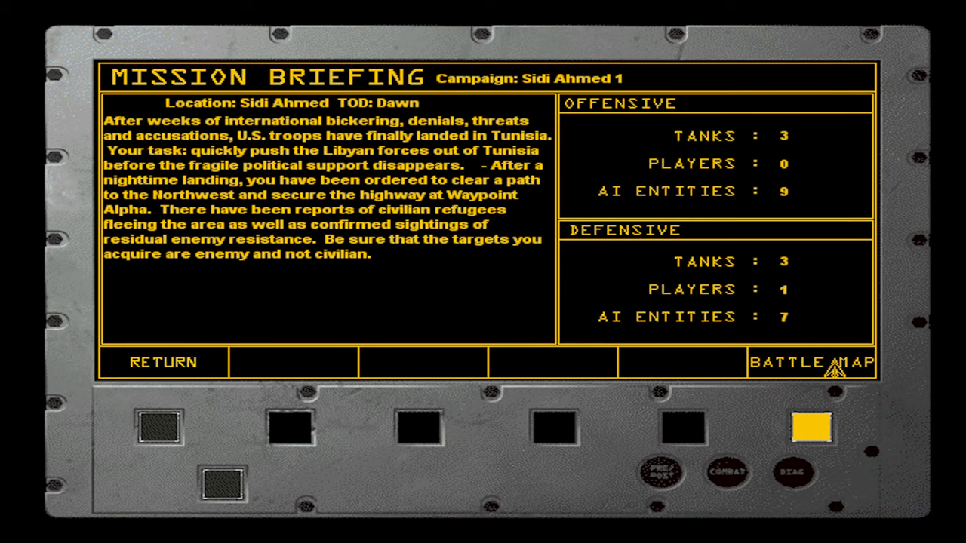
click(812, 362)
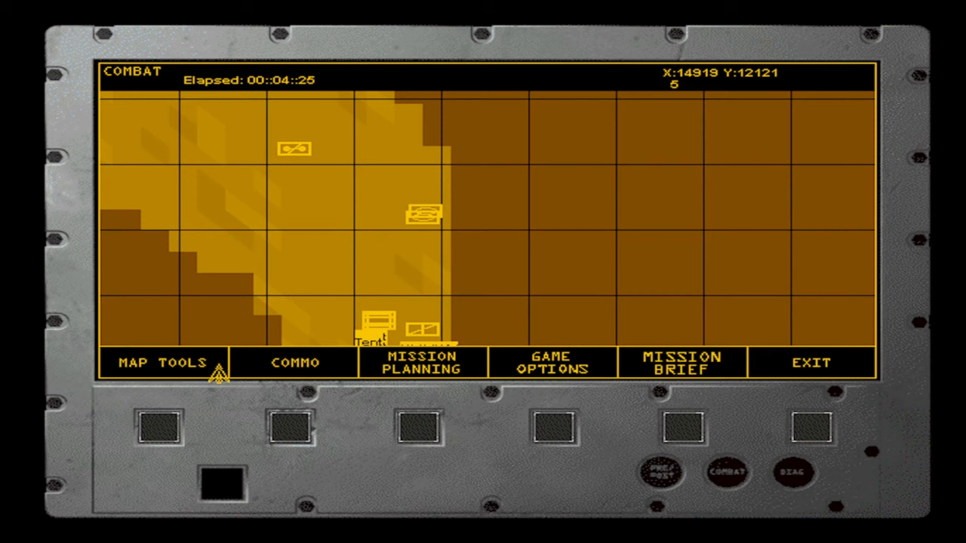